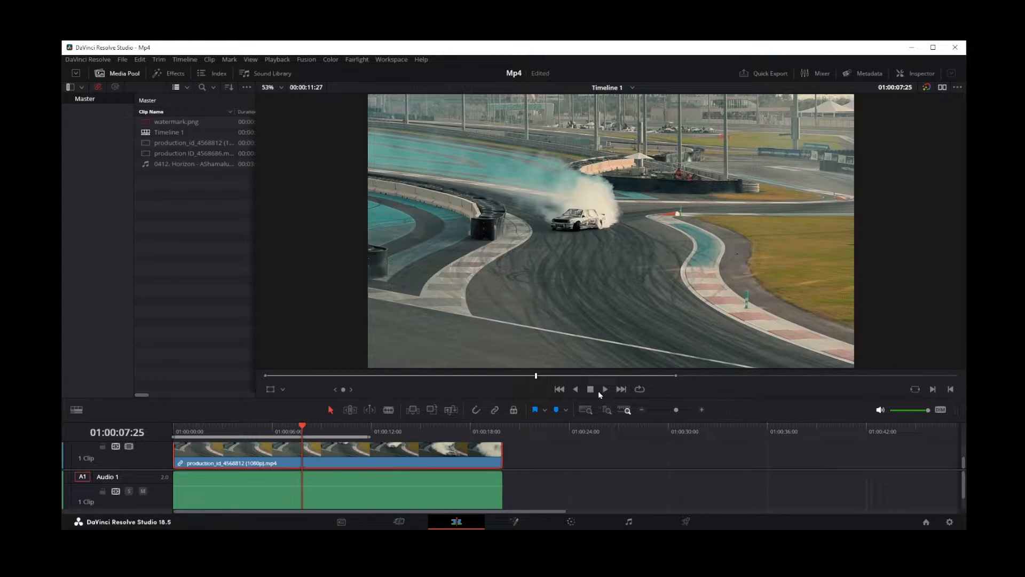
Step: Preview the drift car clip briefly, then open its Inspector transform settings
left_click(591, 389)
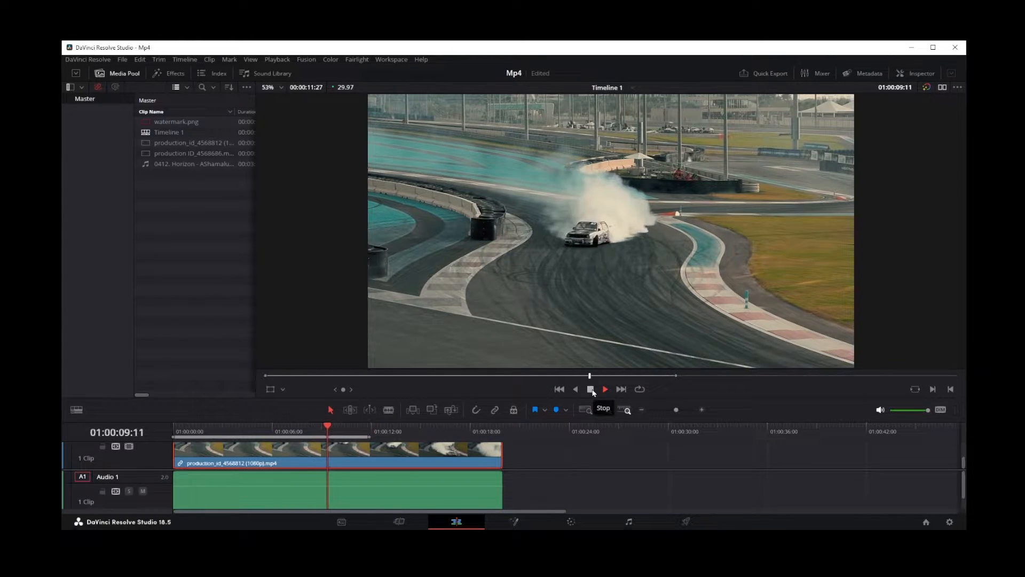
left_click(592, 389)
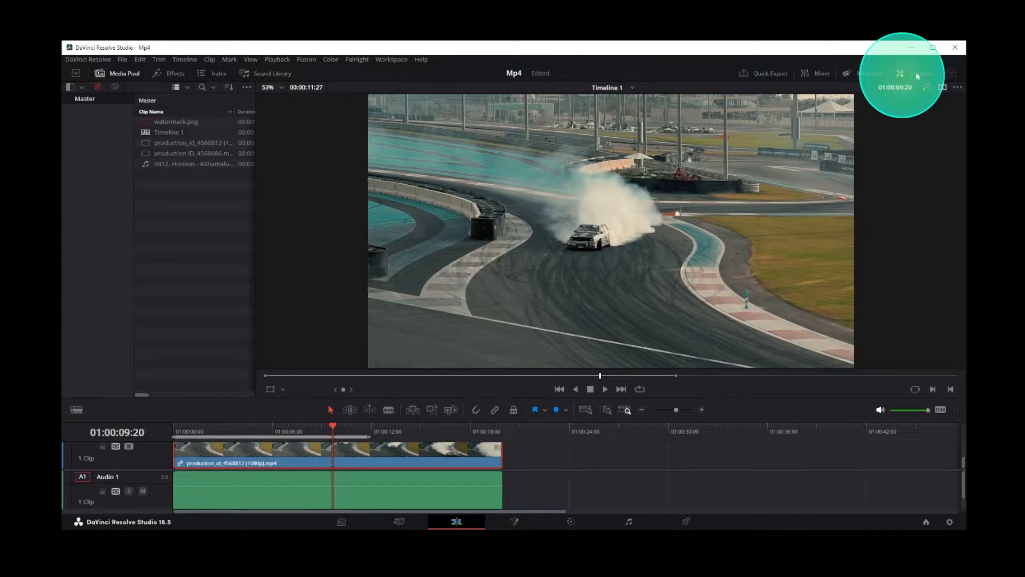
left_click(923, 72)
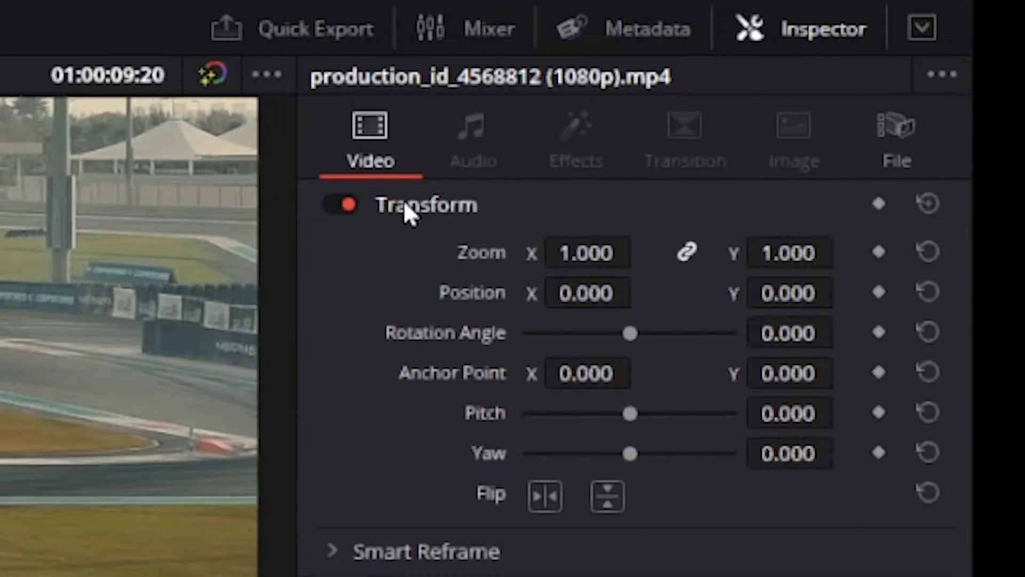
mouse_move(660, 510)
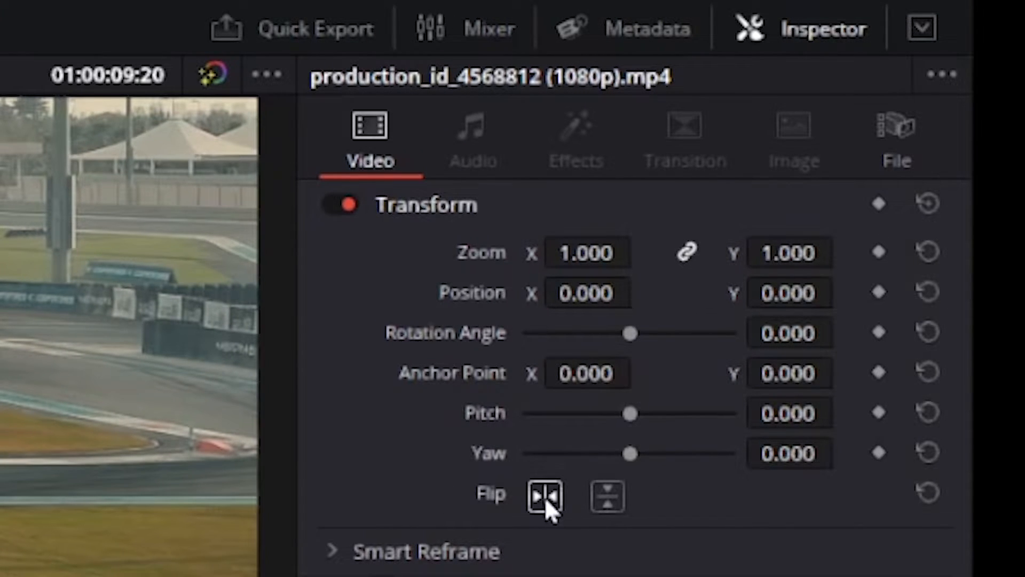
mouse_move(687, 514)
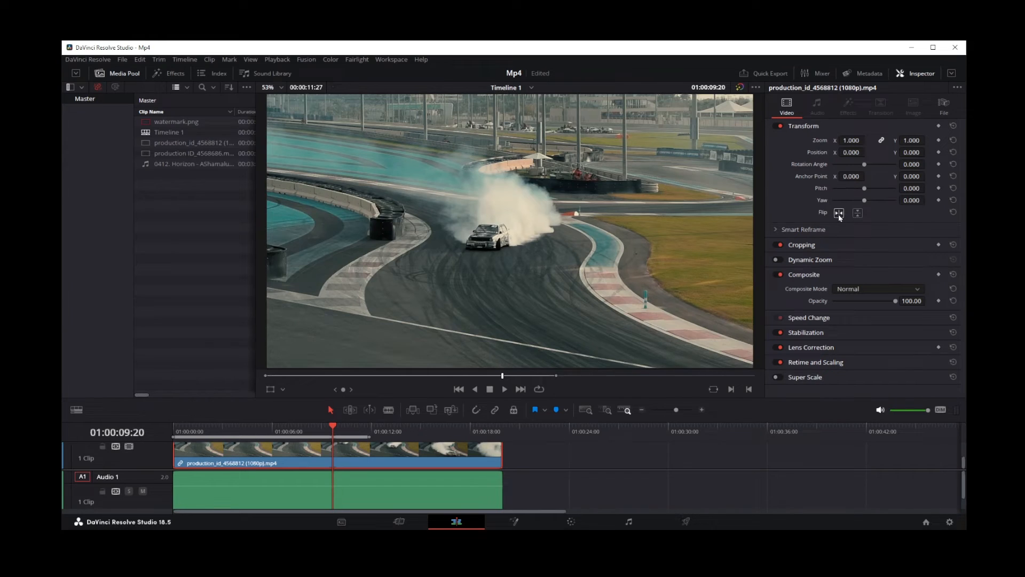
Step: Apply the horizontal Flip in Transform and play the mirrored clip briefly to check it
left_click(840, 213)
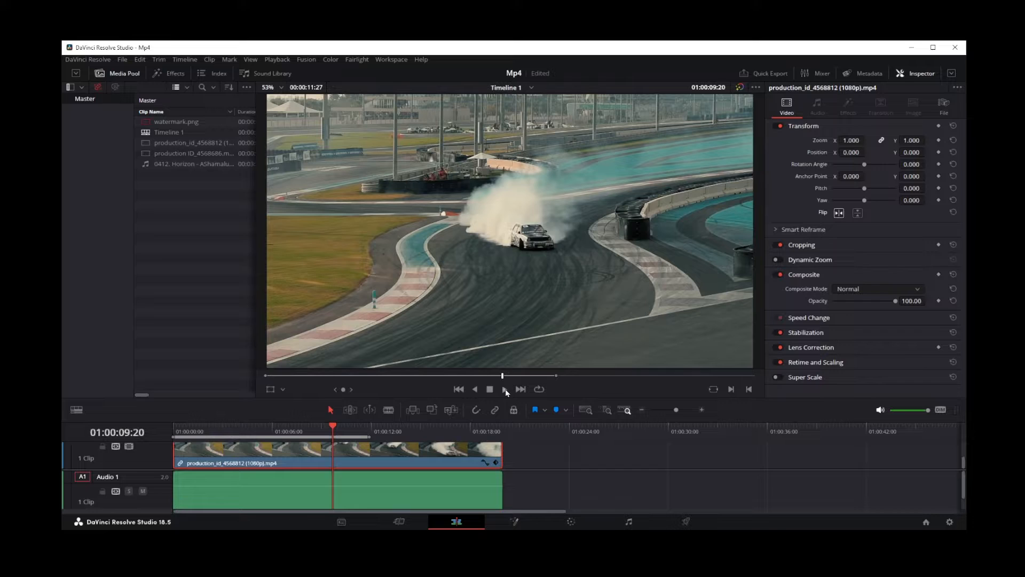
left_click(490, 390)
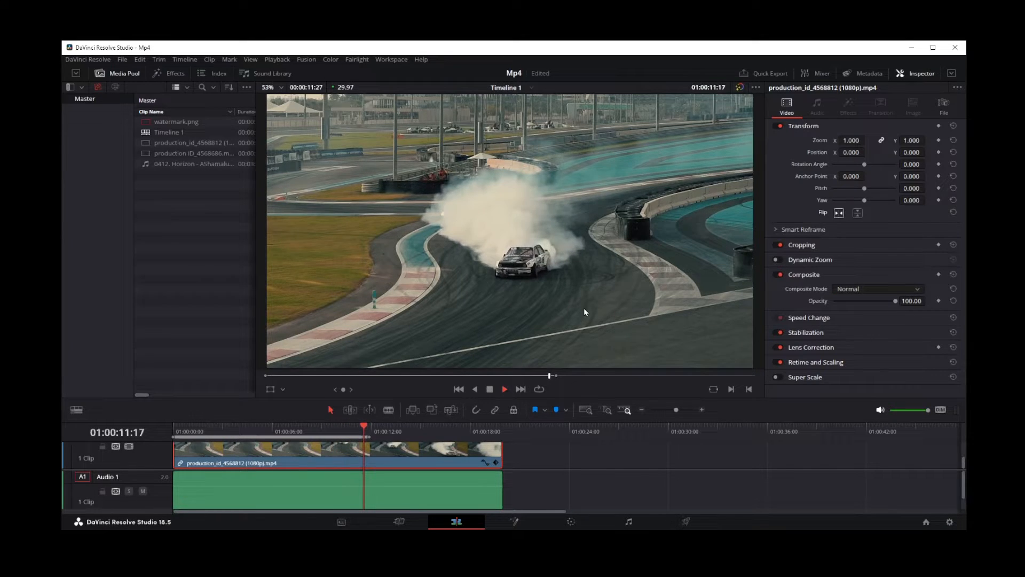
left_click(503, 389)
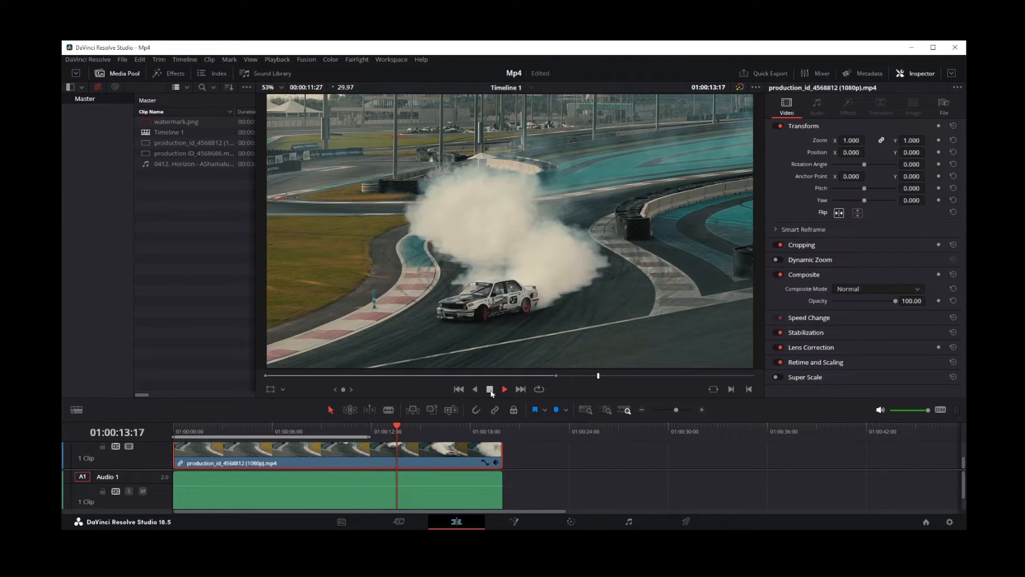
left_click(504, 389)
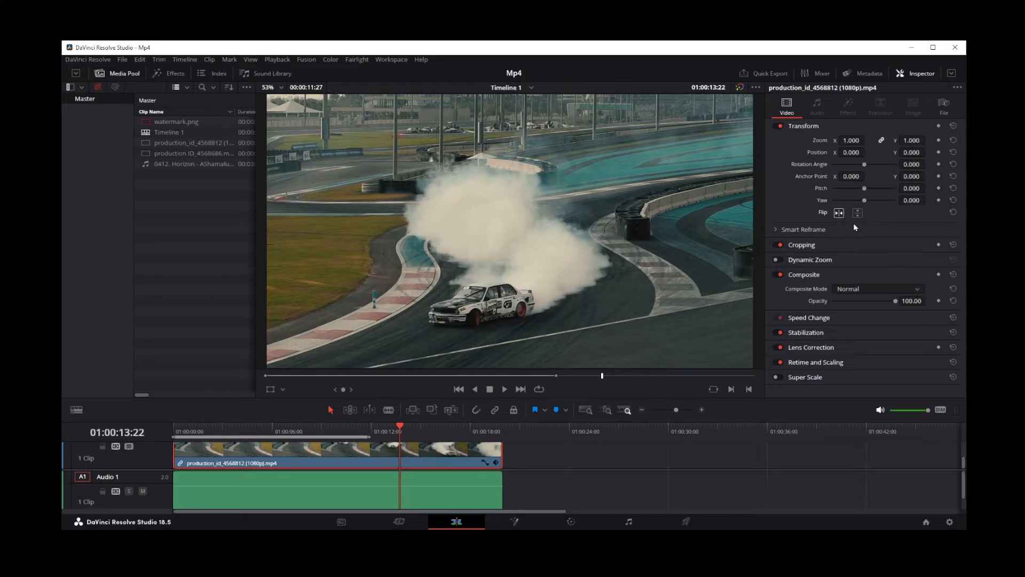
left_click(857, 212)
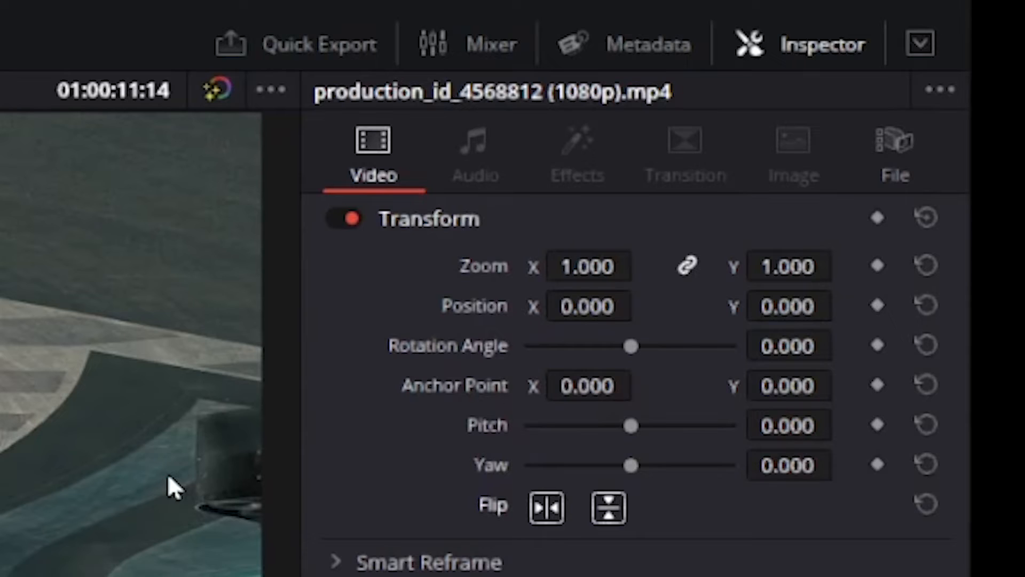
mouse_move(625, 350)
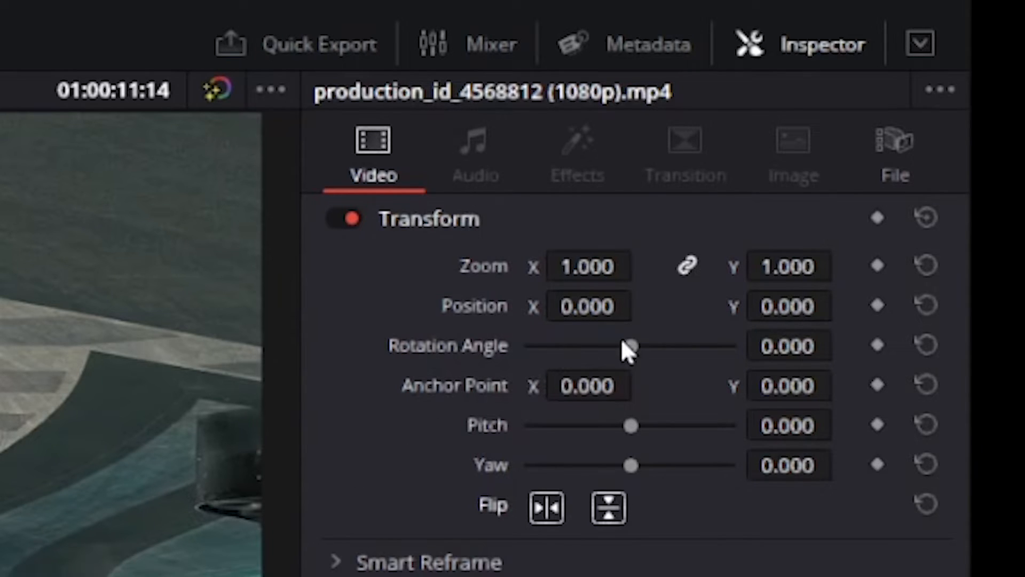